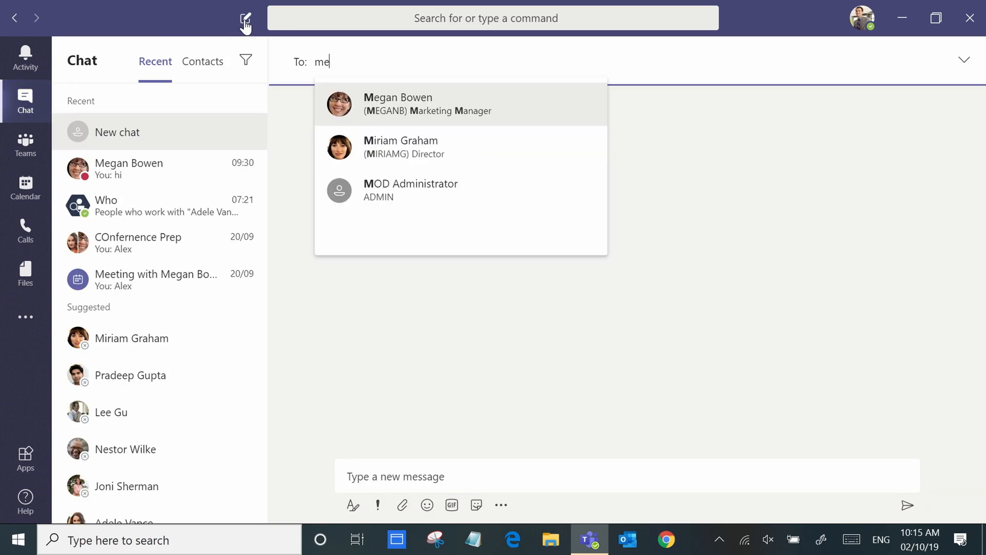
Step: Start a new chat with Megan Bowen, the marketing manager, and send her 'hi'
click(398, 103)
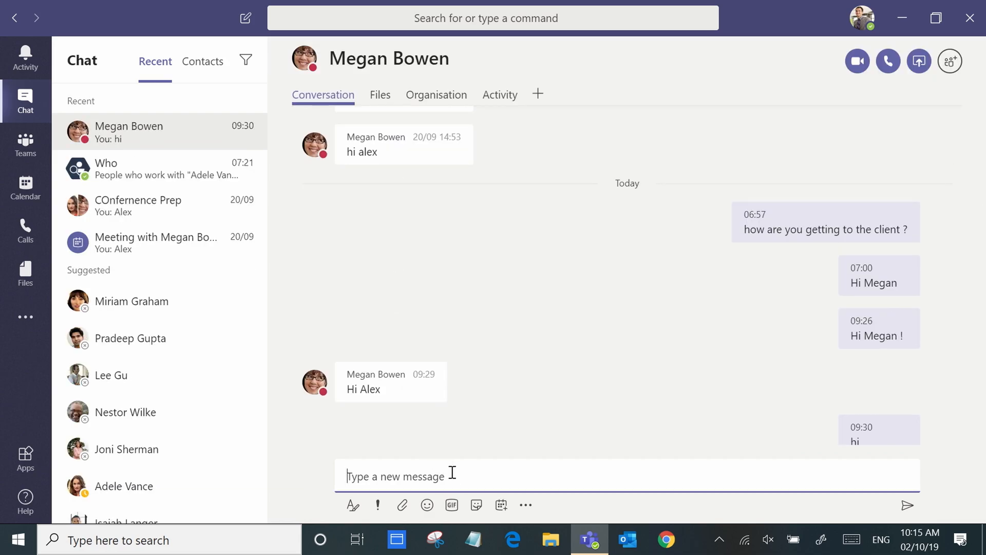
click(906, 505)
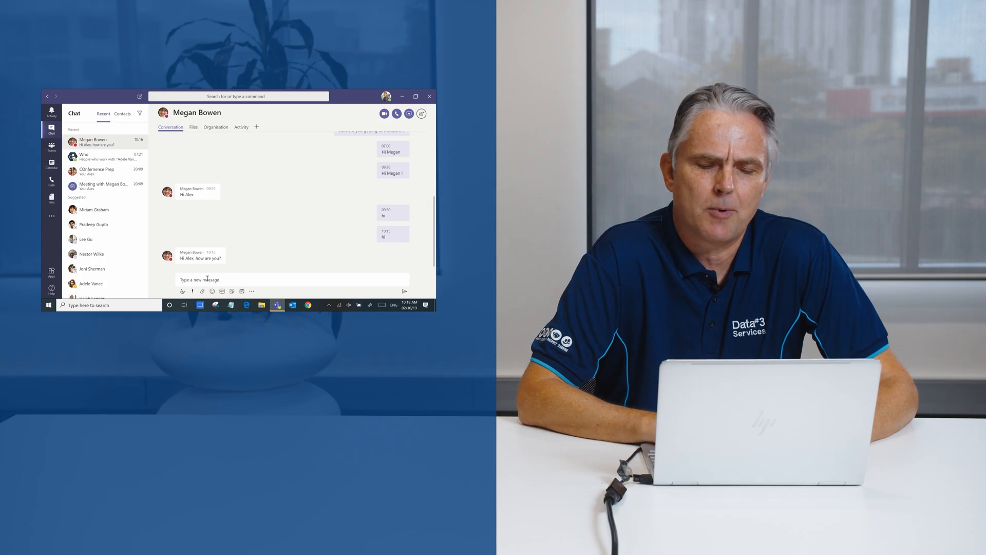
Step: Send Megan an urgent 'help' message that re-notifies every 2 minutes for 20 minutes
click(415, 97)
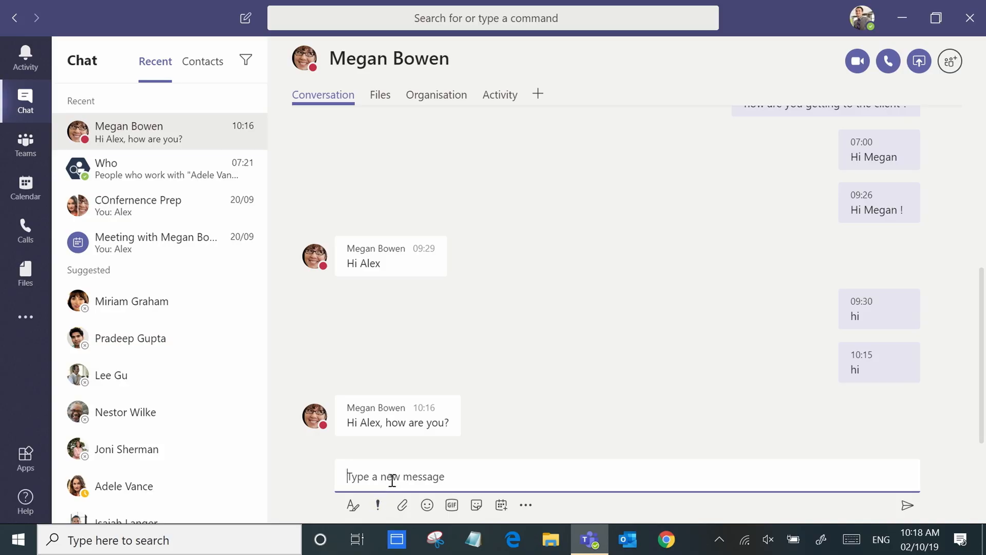
text(help)
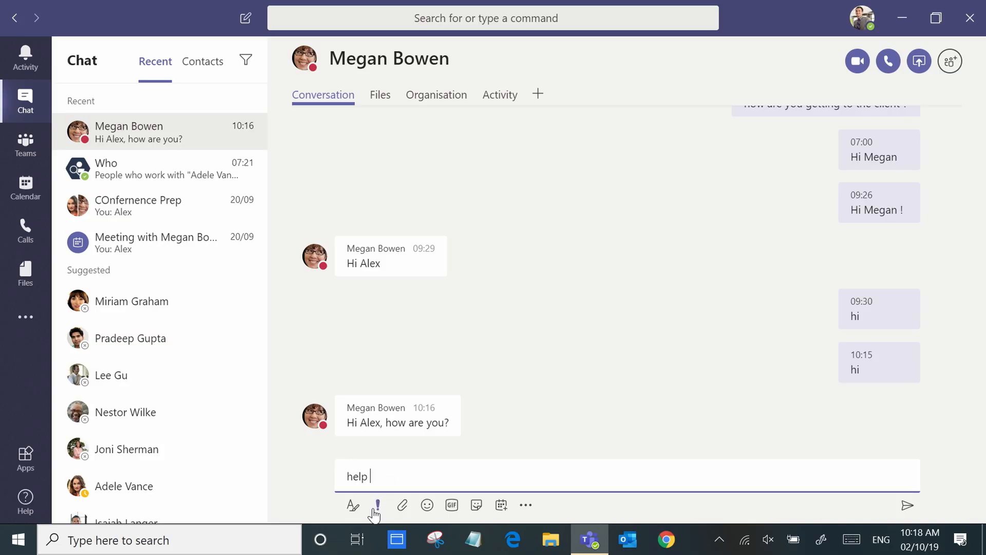
click(376, 504)
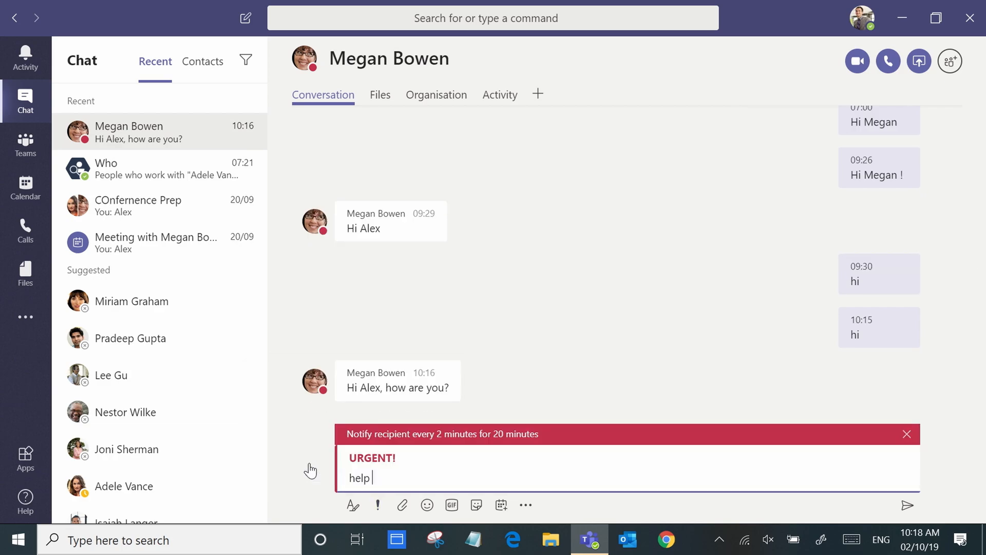
mouse_move(893, 506)
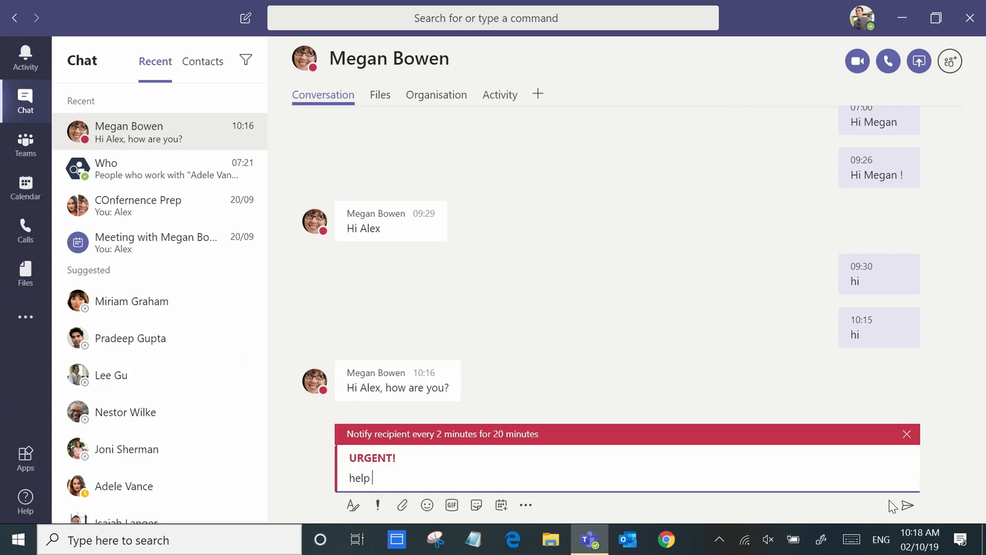
click(908, 506)
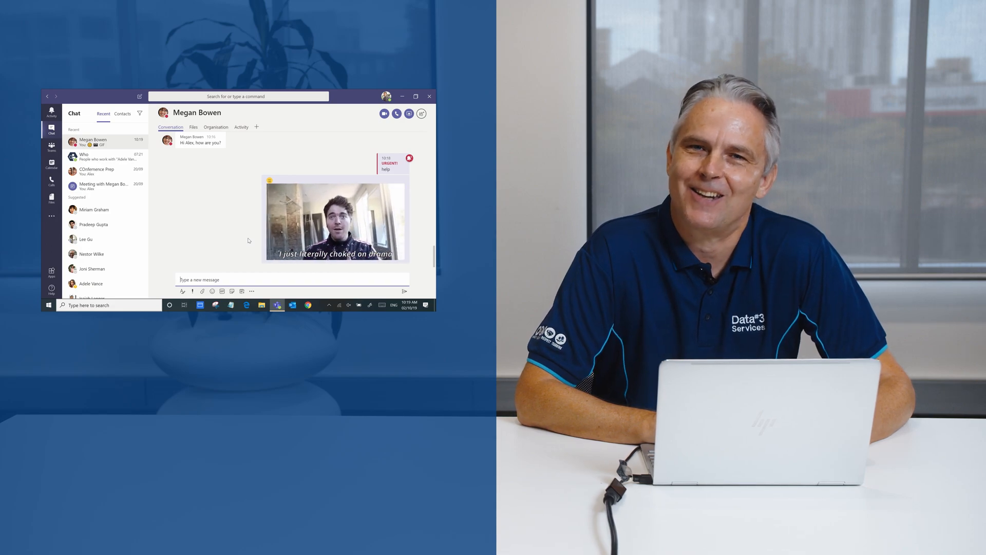
Step: Send Megan a GIF together with an emoji in the chat
click(416, 96)
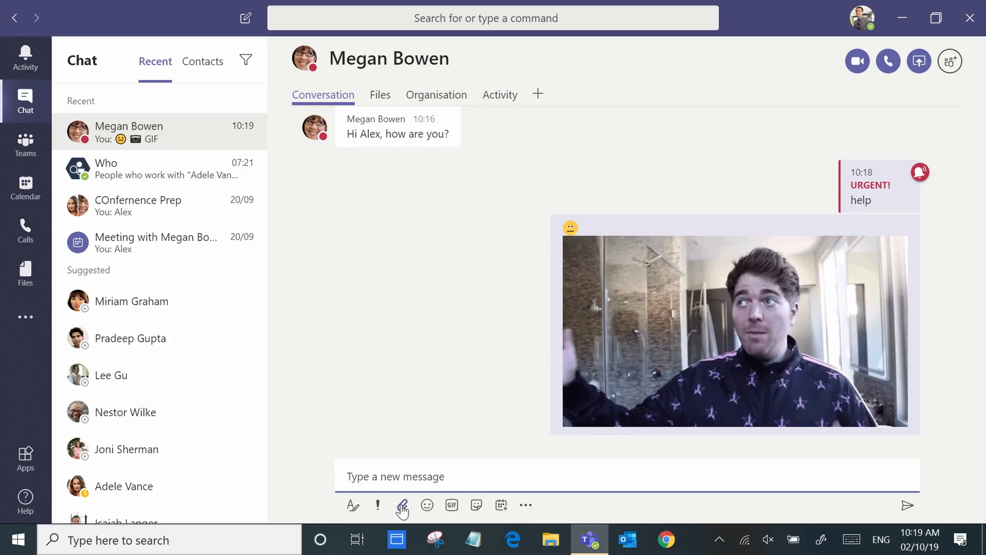
Step: Share the sales projections spreadsheet from the computer in the chat
click(403, 505)
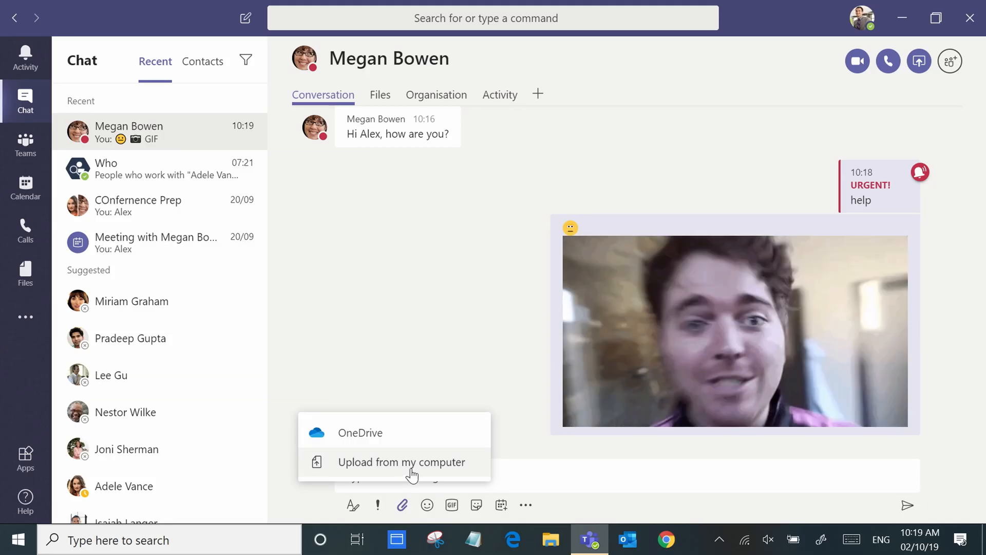
click(401, 462)
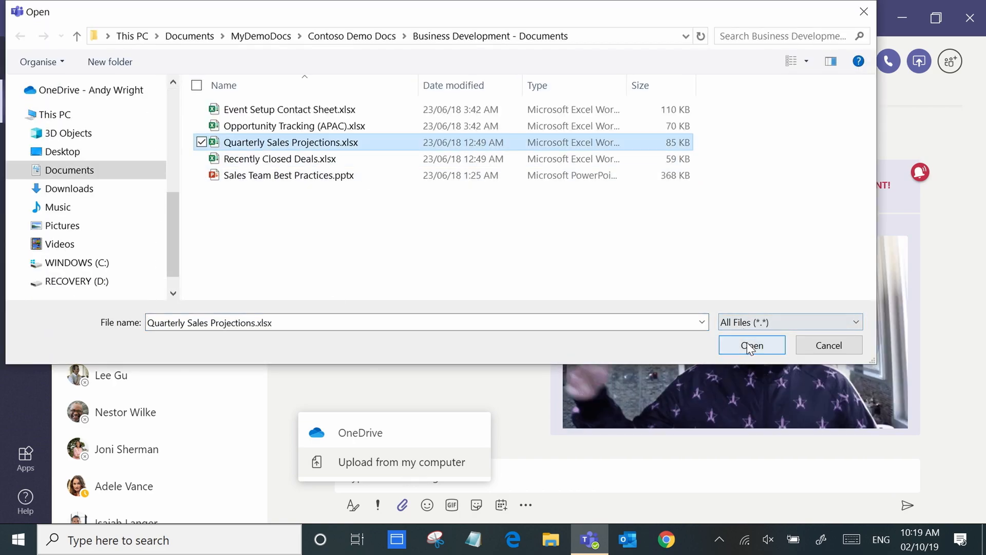
click(751, 346)
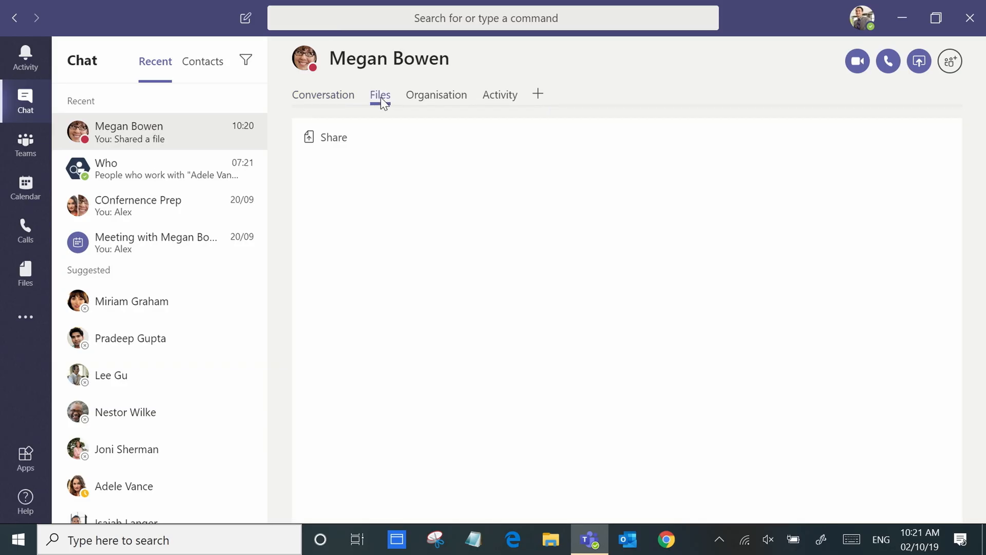
Step: Check Sales Team Best Practices.pptx in the chat's Files, then show Megan's organisation chart
click(380, 95)
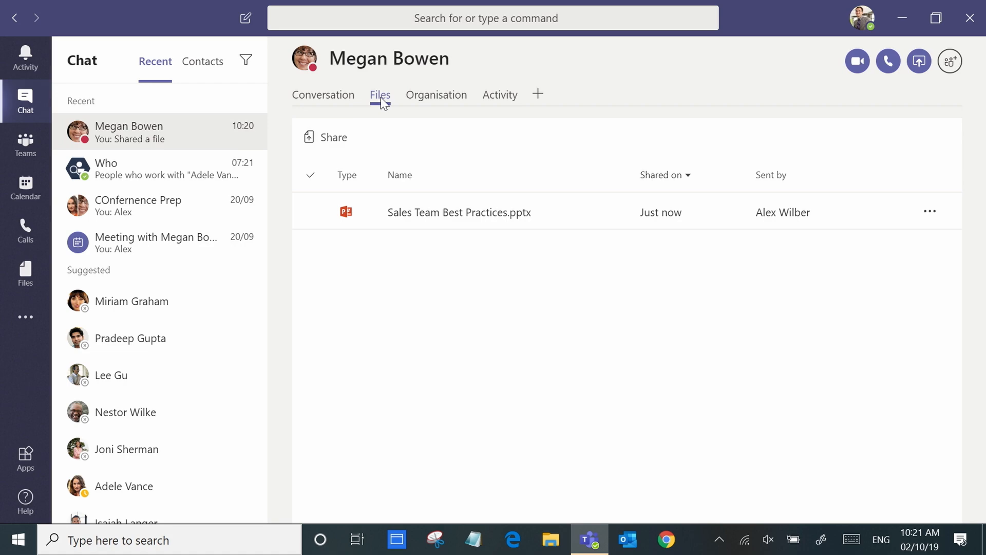
mouse_move(437, 95)
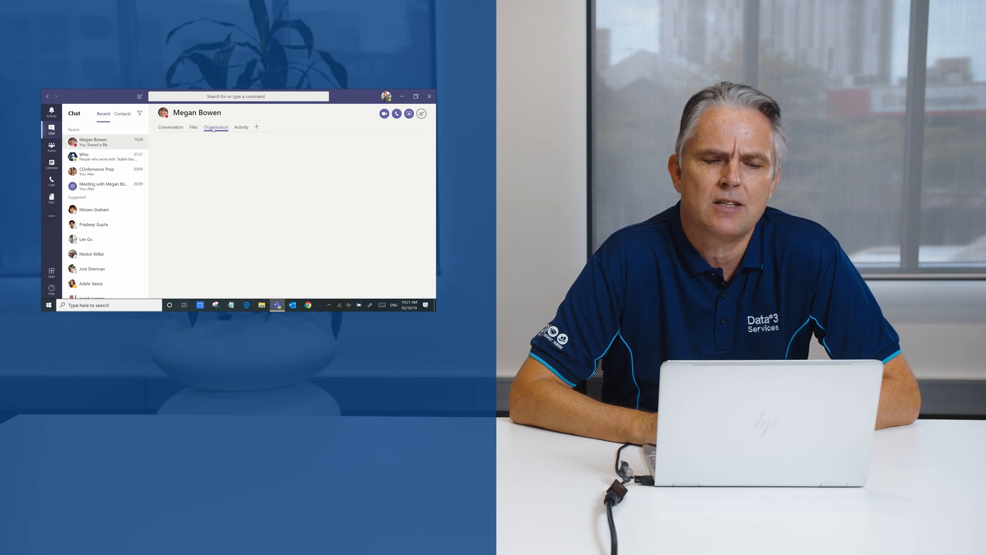
click(216, 127)
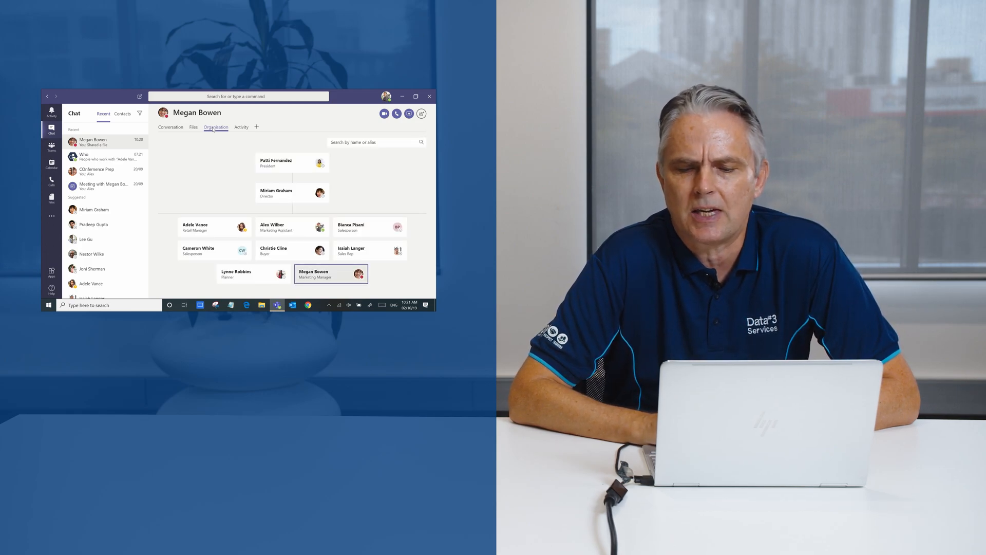